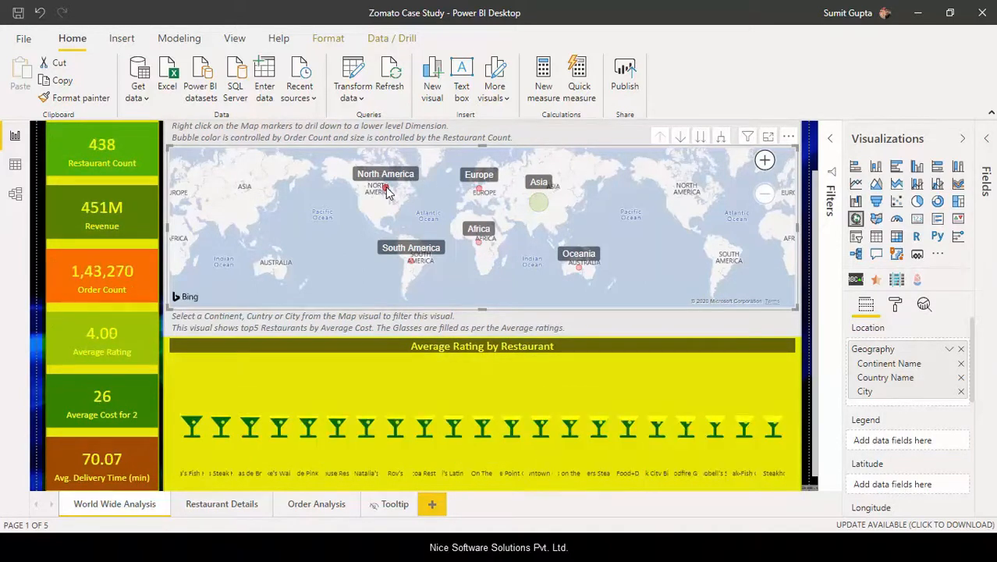
{"action": "mouse_move", "coordinate": [412, 263]}
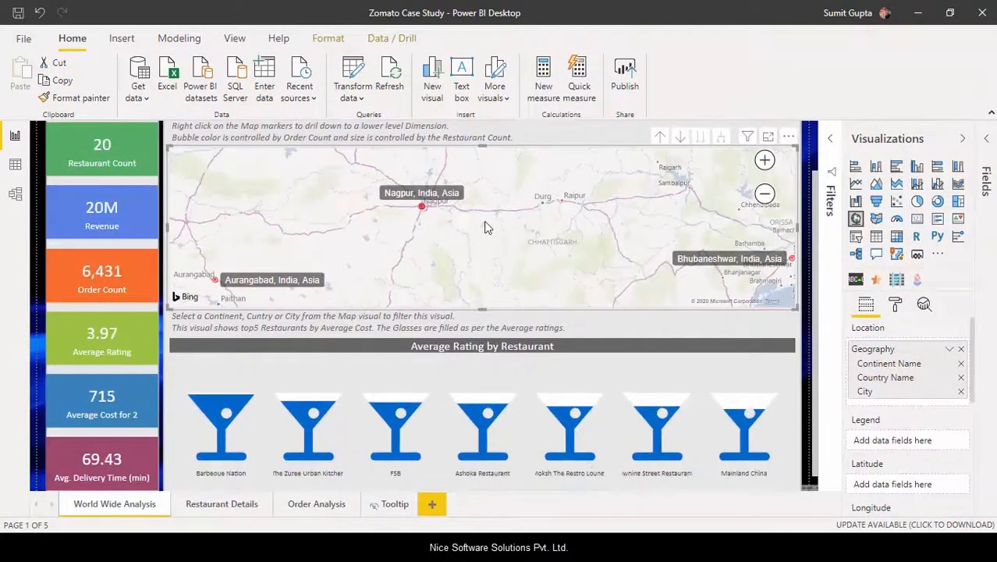
{"action": "mouse_move", "coordinate": [213, 268]}
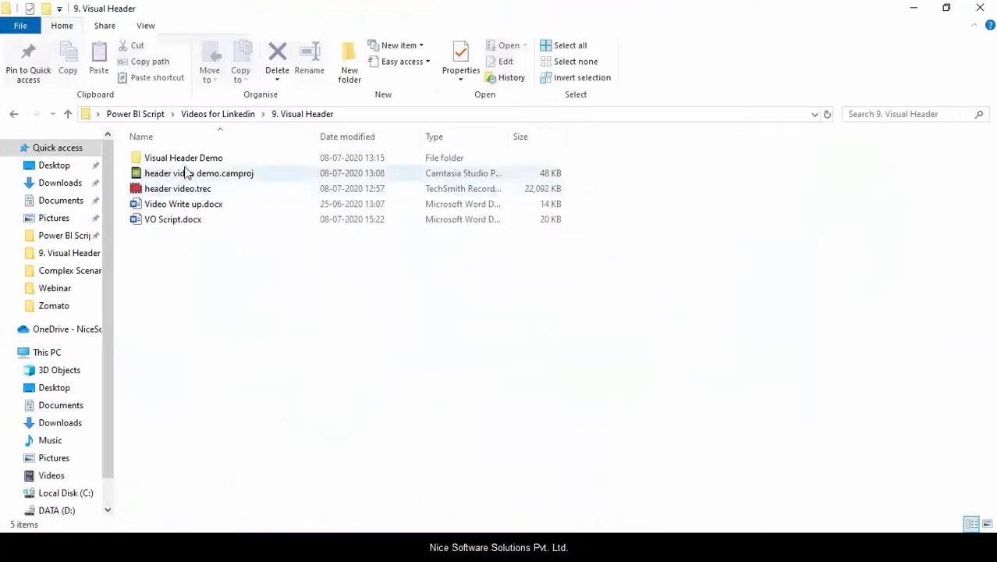
In the Visual Header Demo folder, check Header video demo.gif's properties: a 4.45 MB GIF.
{"action": "double_click", "coordinate": [184, 157]}
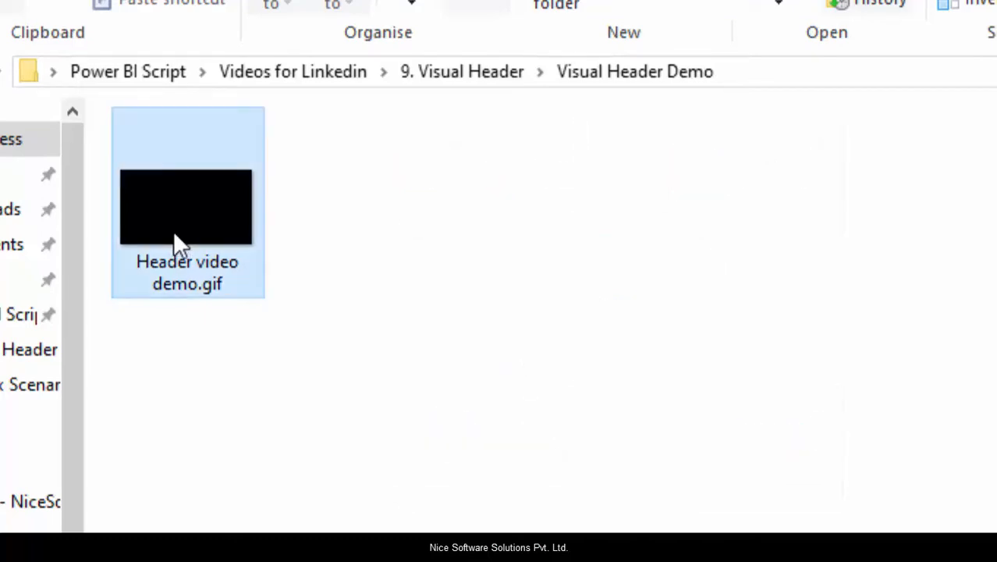
{"action": "right_click", "coordinate": [186, 207]}
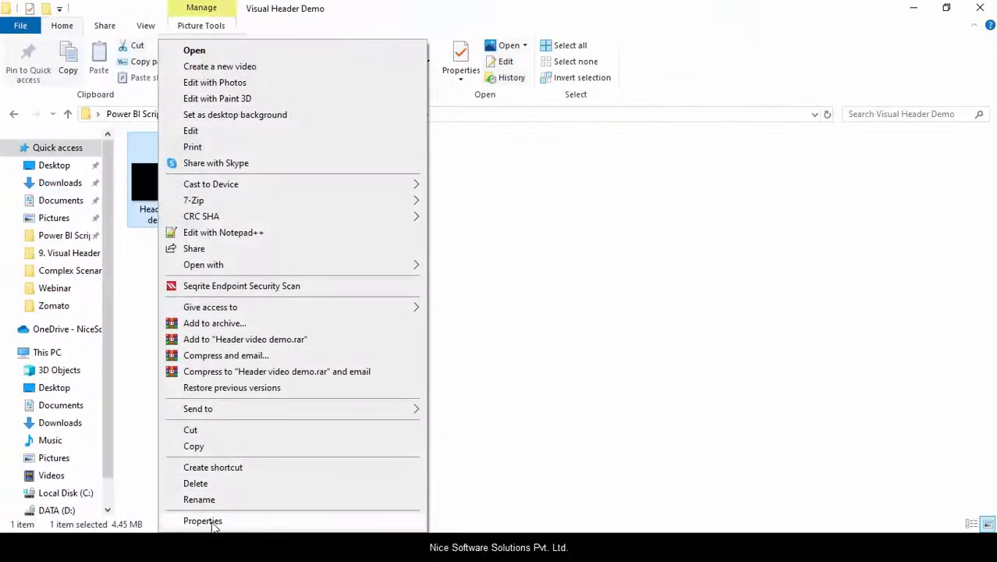
{"action": "left_click", "coordinate": [202, 521]}
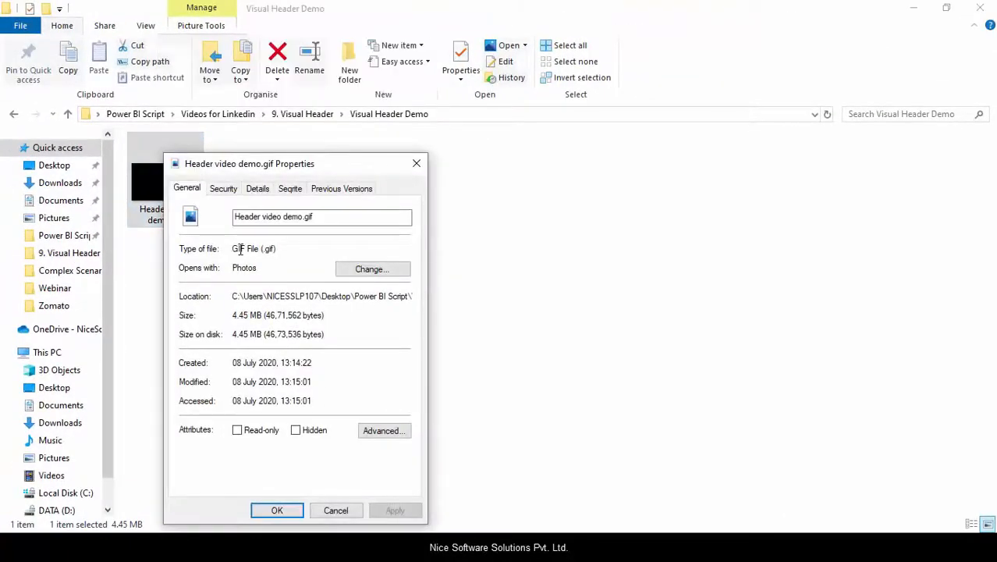
{"action": "double_click", "coordinate": [254, 248]}
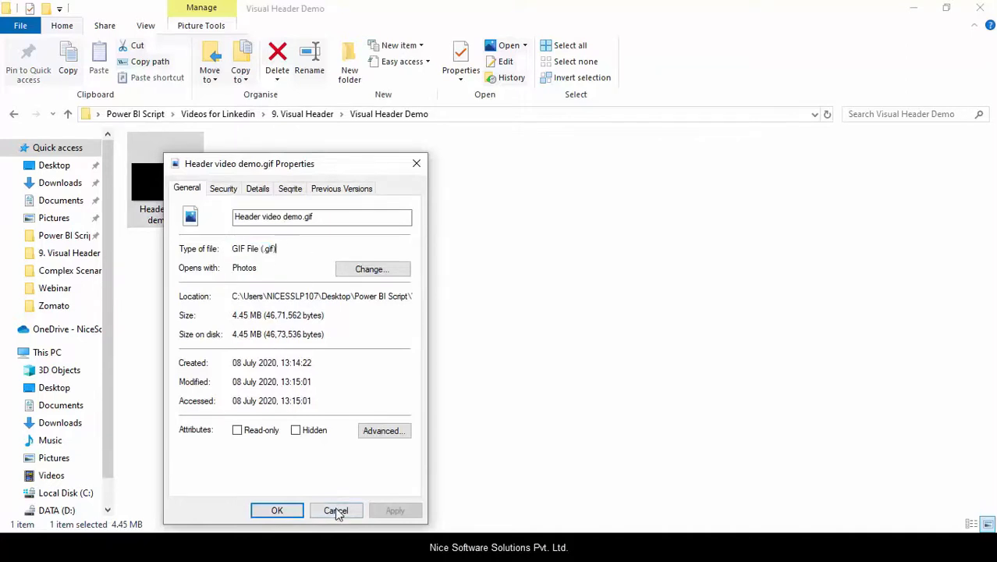
{"action": "left_click", "coordinate": [335, 511]}
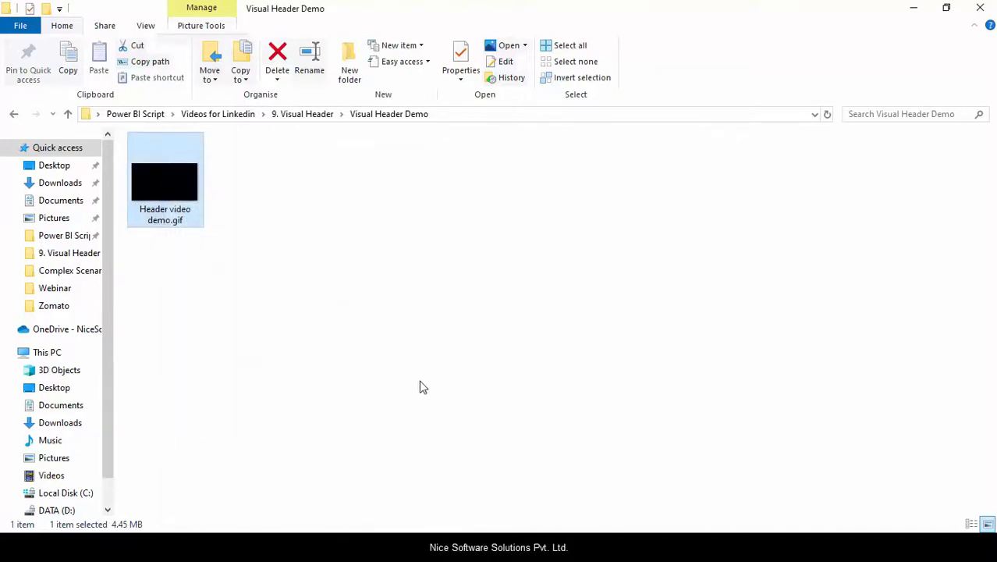
{"action": "mouse_move", "coordinate": [610, 366]}
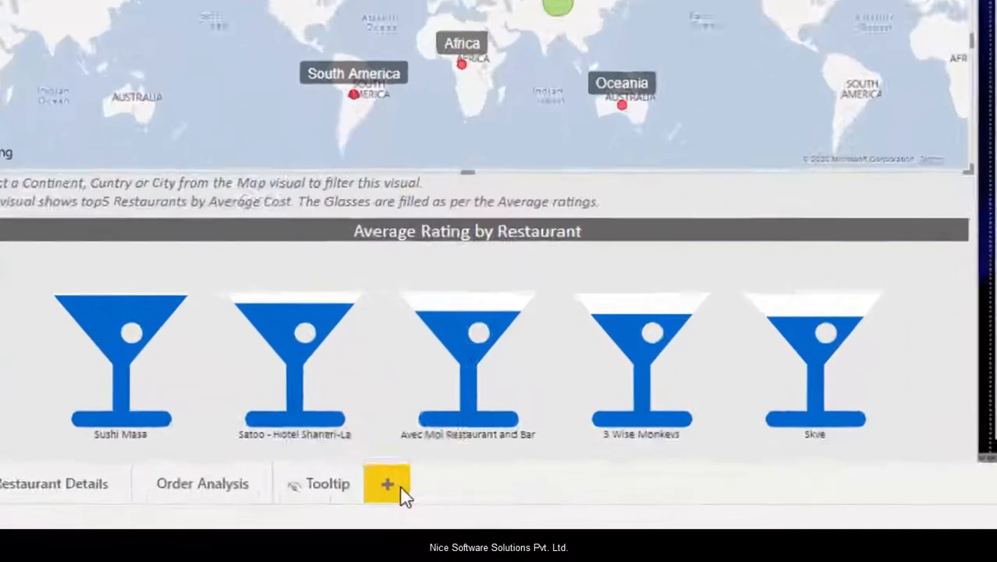
Add a blank report page and give it a Custom page size of 800 × 450.
{"action": "left_click", "coordinate": [388, 484]}
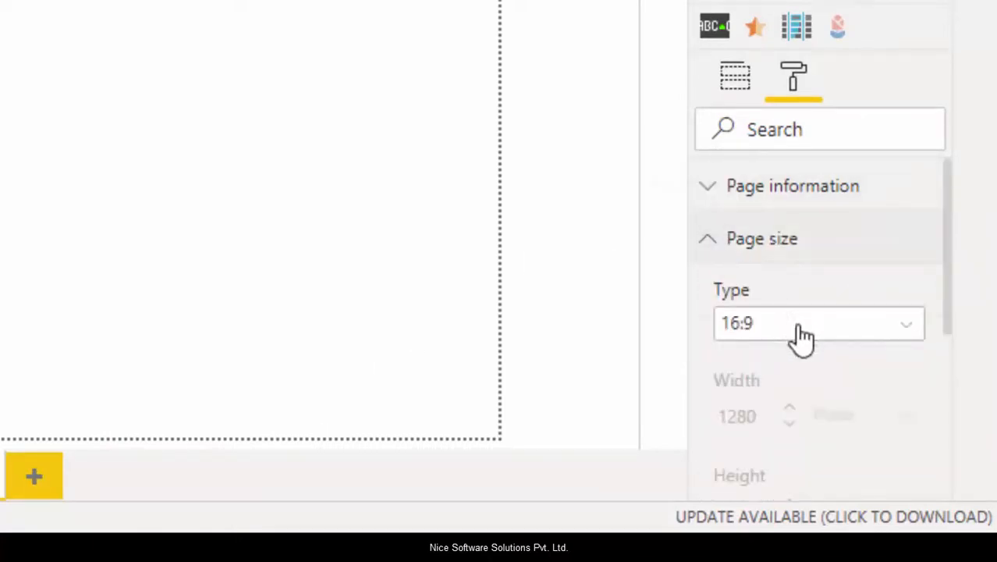
{"action": "left_click", "coordinate": [818, 323]}
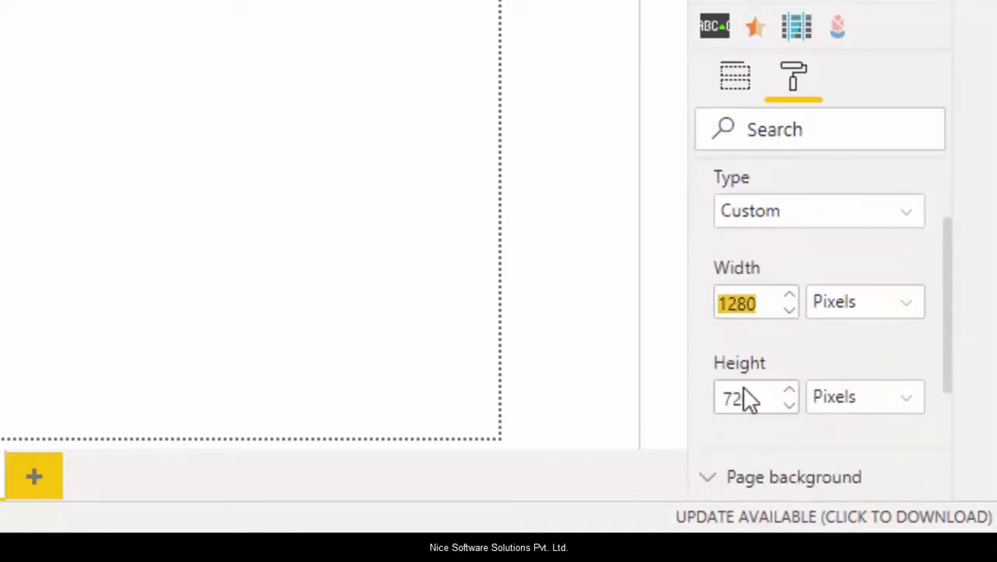
{"action": "type", "text": "800"}
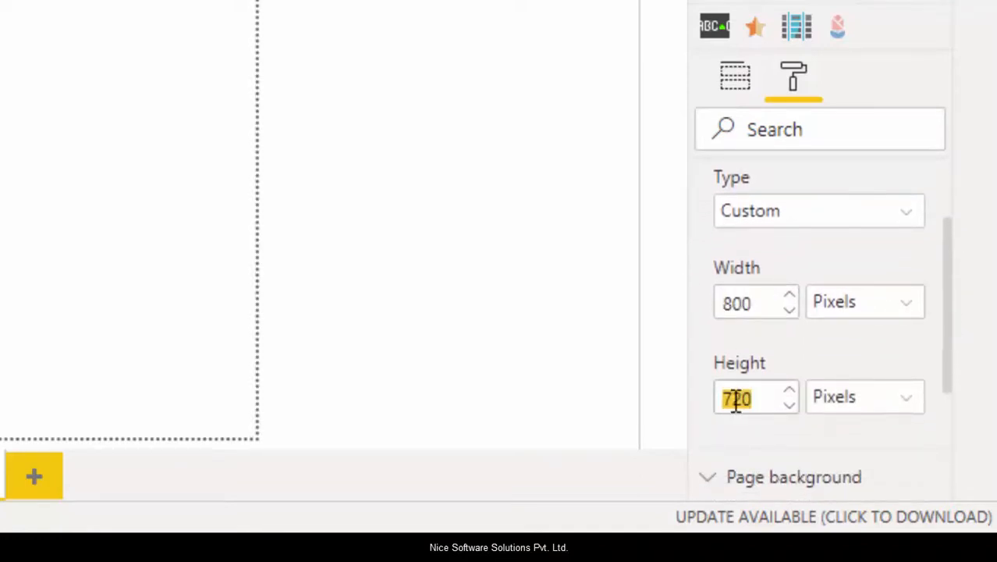
{"action": "type", "text": "450"}
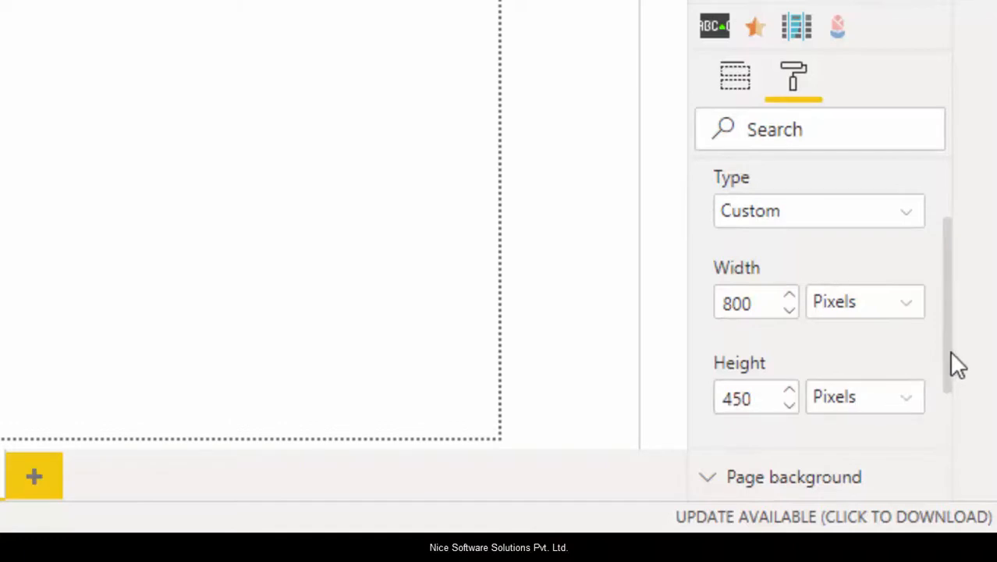
{"action": "left_click", "coordinate": [761, 188]}
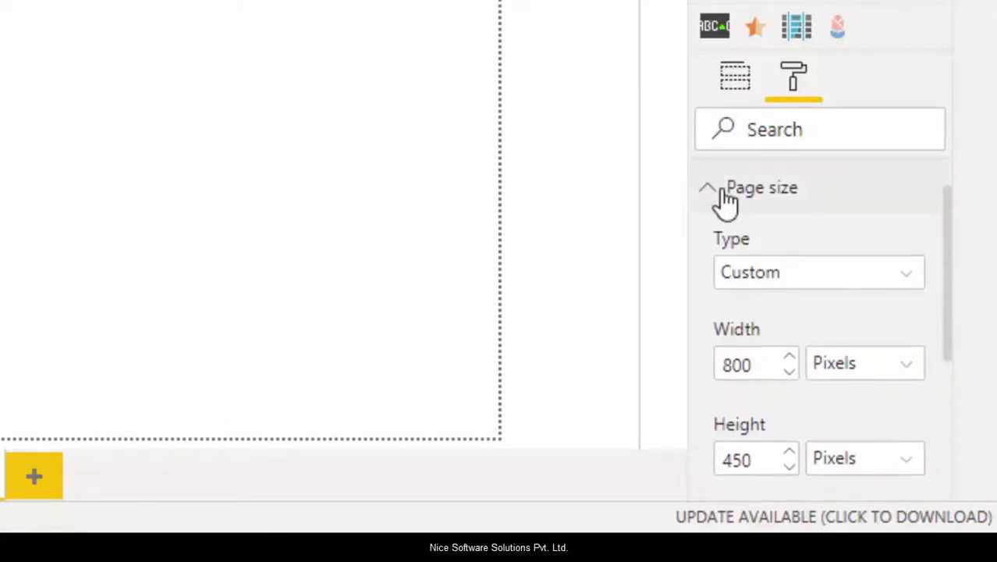
{"action": "left_click", "coordinate": [707, 187]}
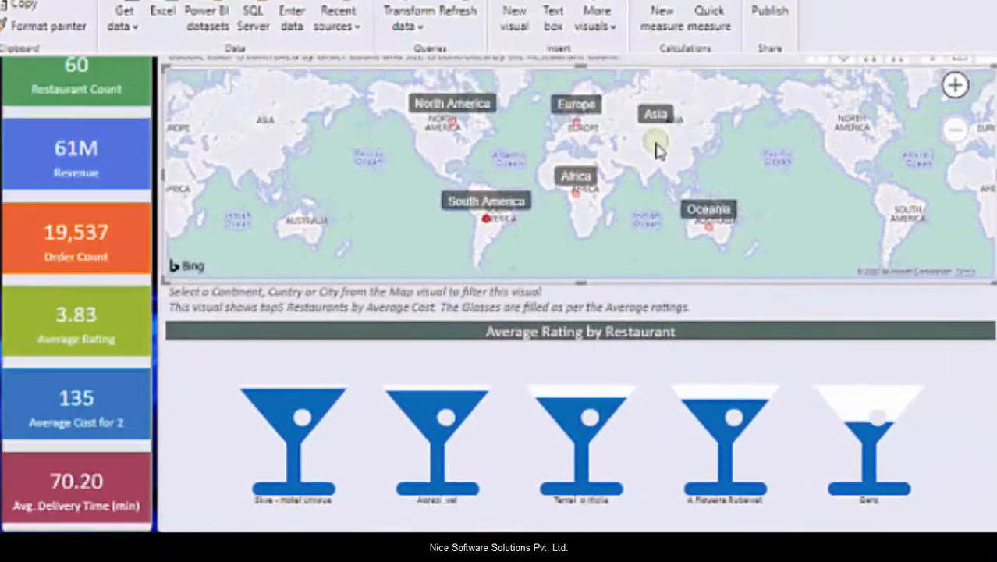
Go back to the World Wide Analysis dashboard page.
{"action": "left_click", "coordinate": [655, 142]}
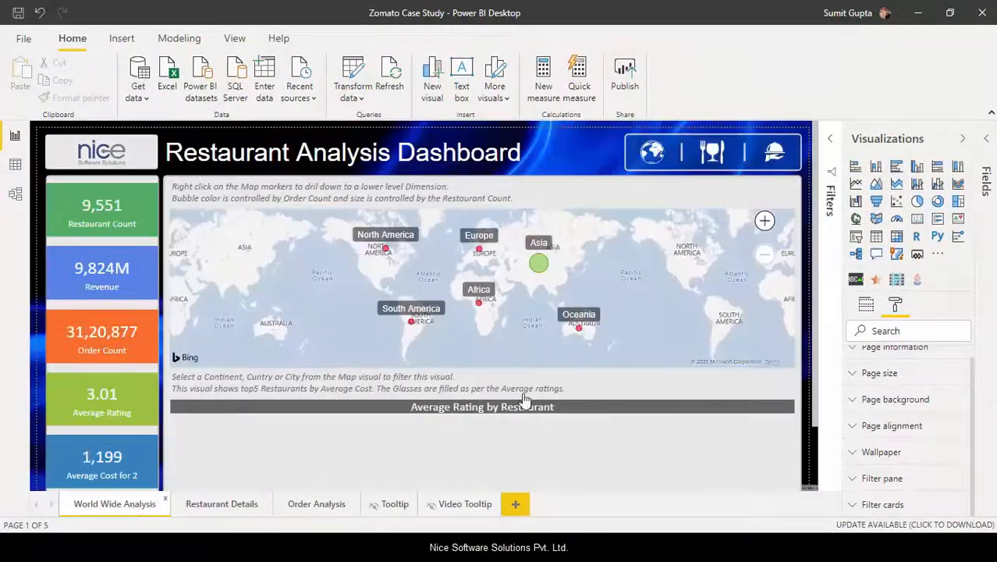
Link the world map's visual header tooltip to the Video Tooltip report page.
{"action": "left_click", "coordinate": [482, 285]}
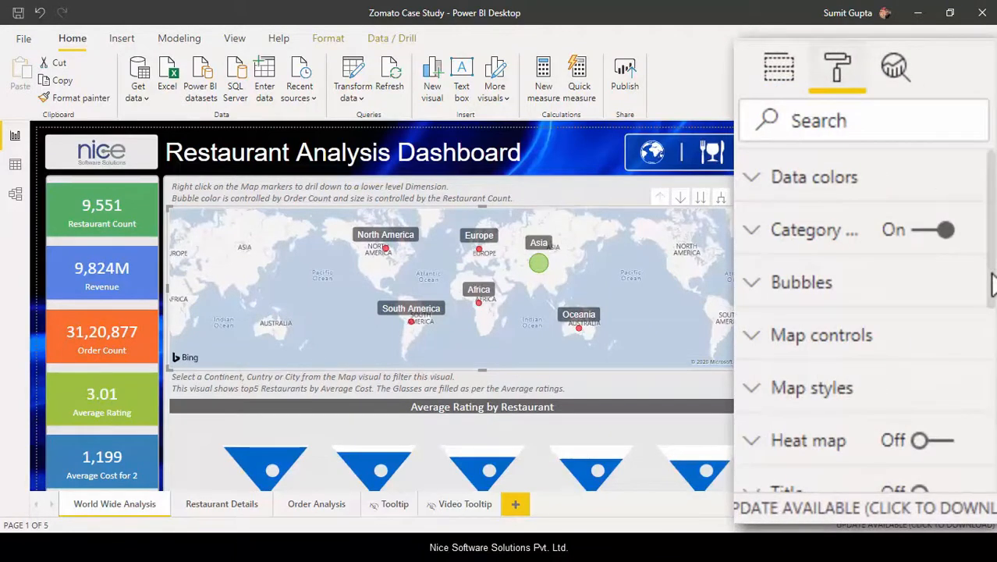
{"action": "scroll", "scroll_direction": "down", "scroll_amount": 3}
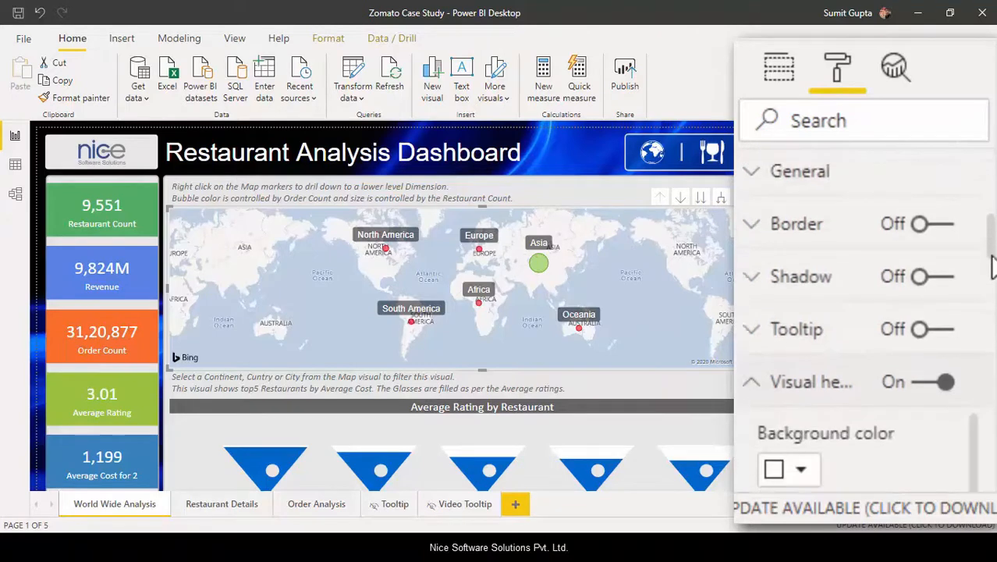
{"action": "scroll", "scroll_direction": "down", "scroll_amount": 3}
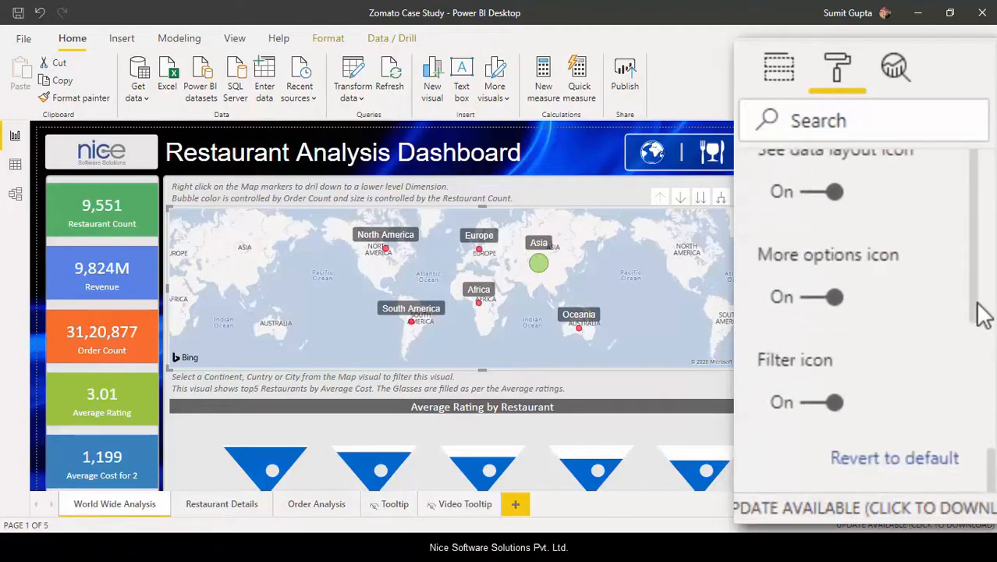
{"action": "scroll", "scroll_direction": "down", "scroll_amount": 3}
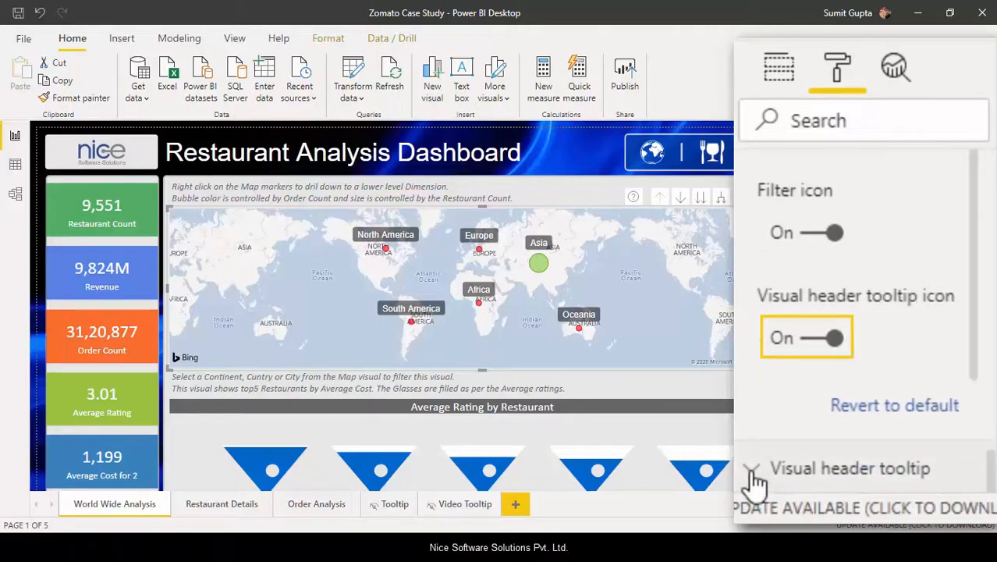
{"action": "left_click", "coordinate": [751, 468]}
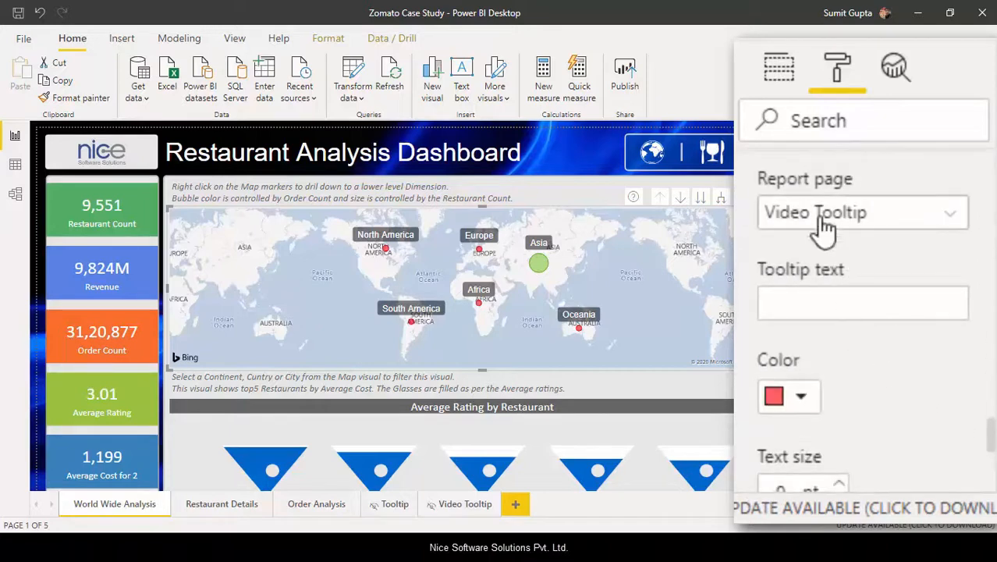
{"action": "left_click", "coordinate": [863, 212]}
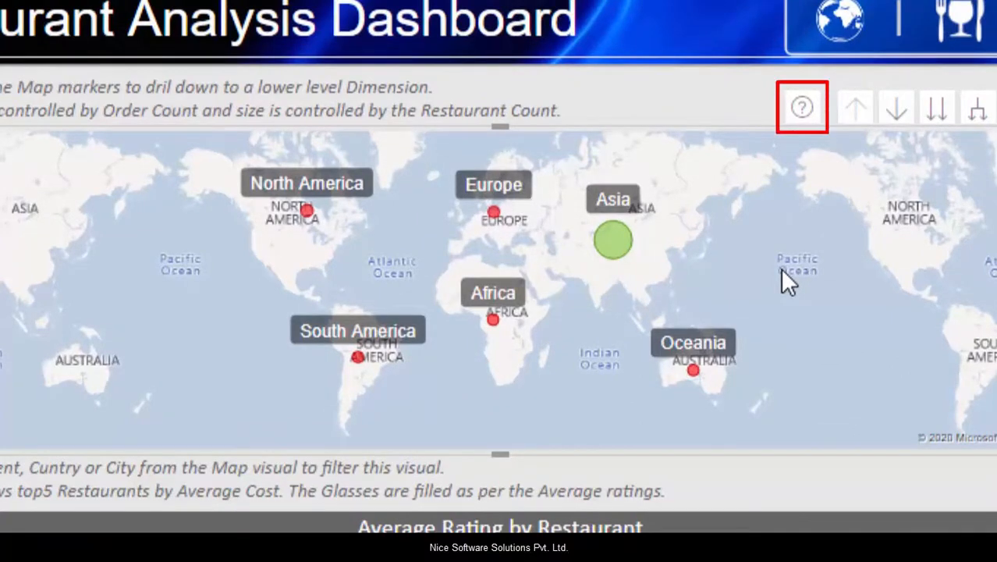
{"action": "mouse_move", "coordinate": [801, 107]}
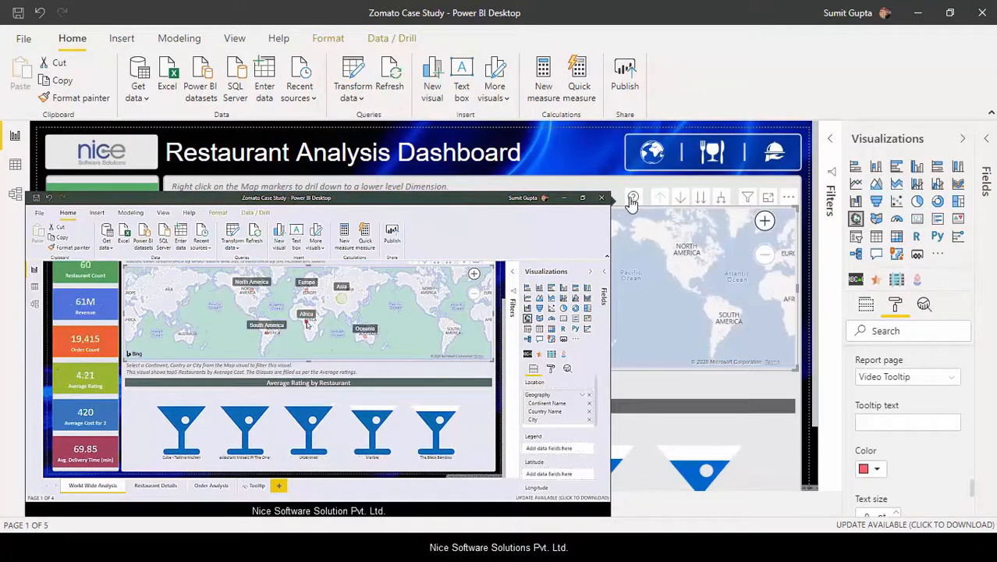
Preview the map's ? header icon to see the animated dashboard demo tooltip.
{"action": "left_click", "coordinate": [342, 300]}
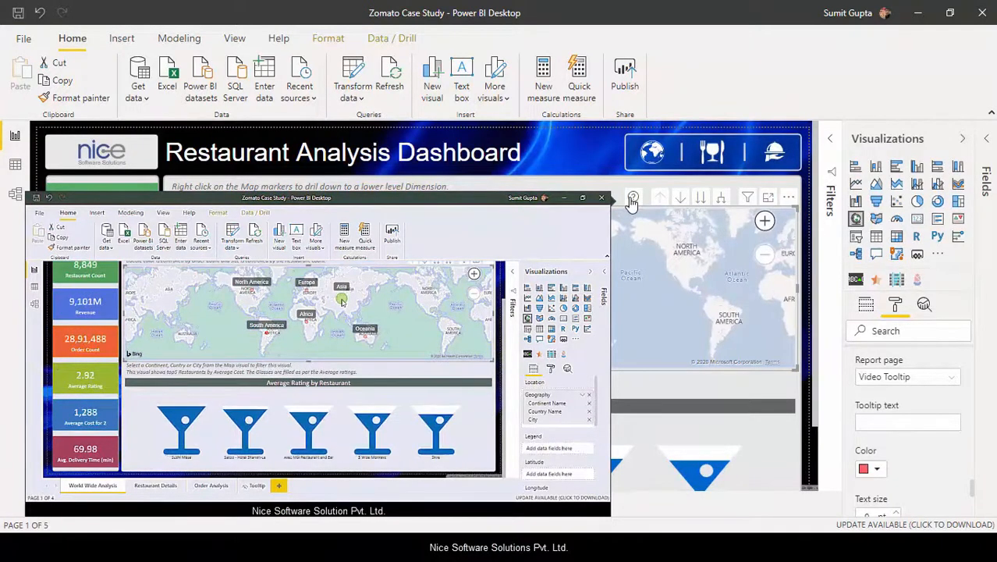